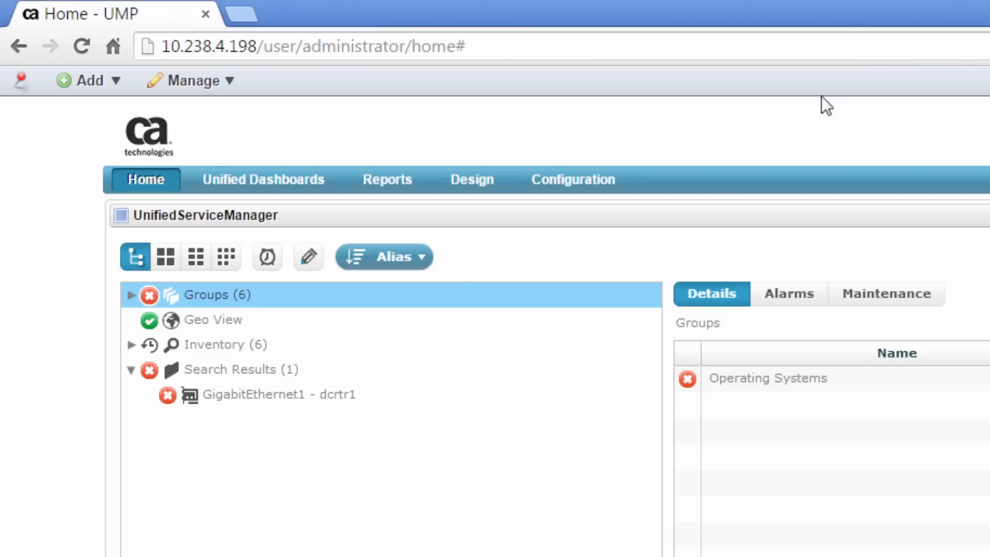
mouse_move(136, 303)
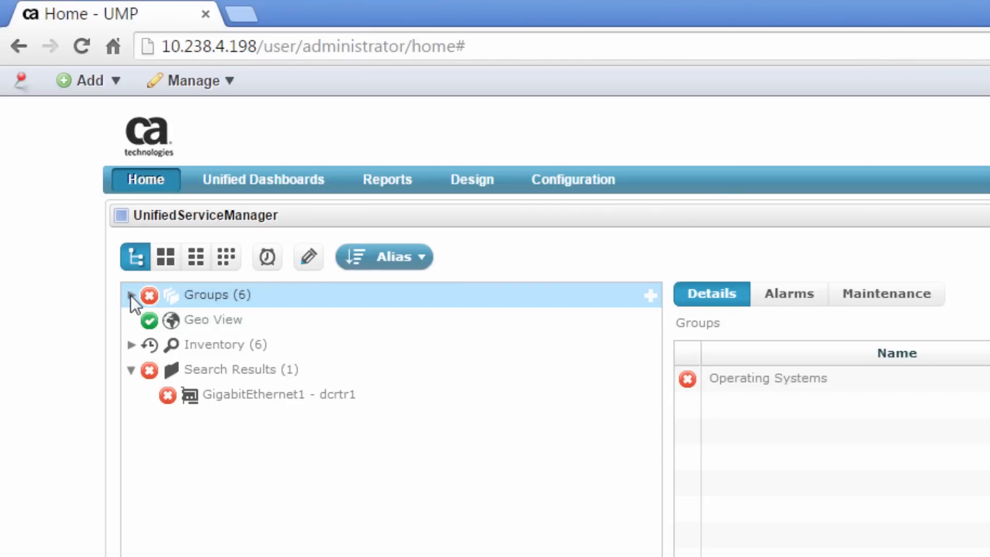
Expand the Groups tree and view its four critical threshold alarms
click(132, 295)
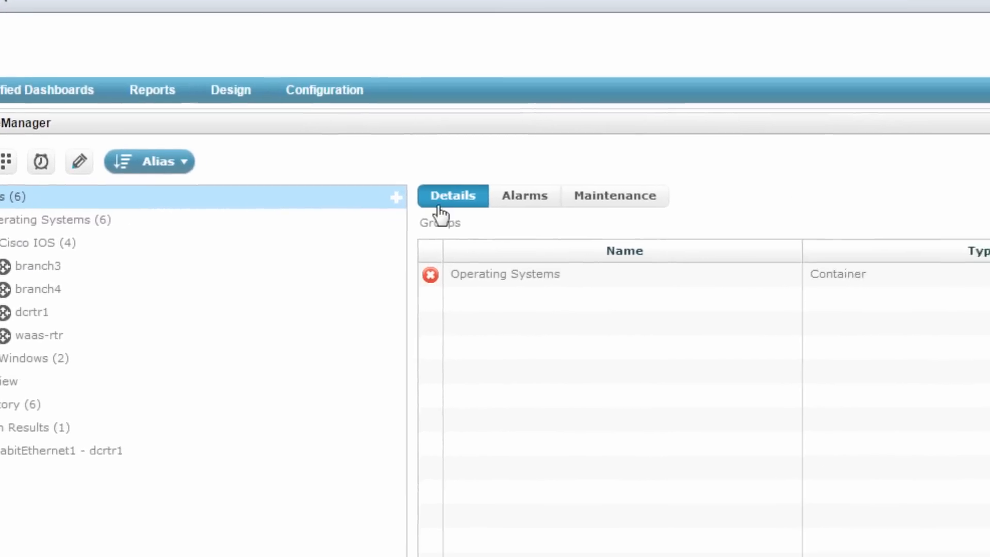
click(523, 195)
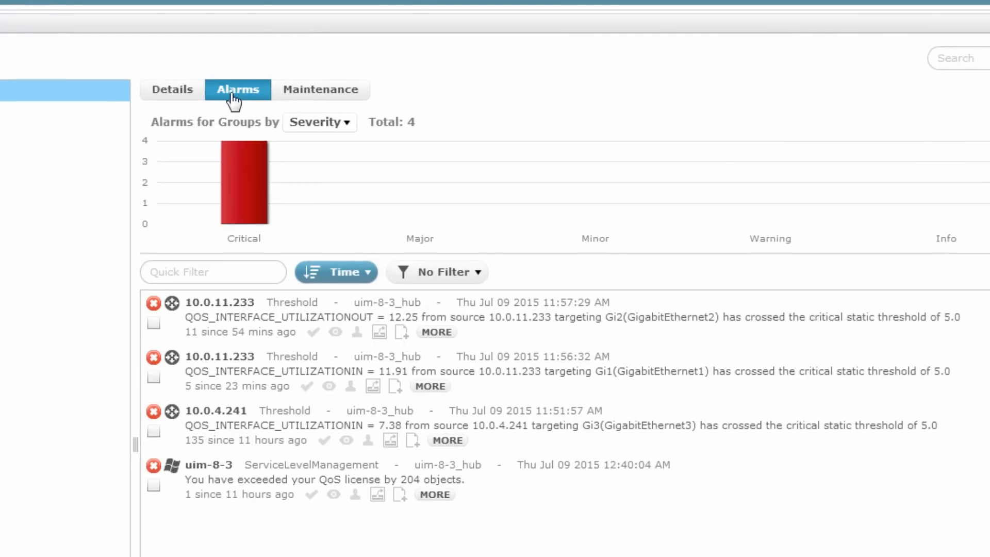
mouse_move(240, 309)
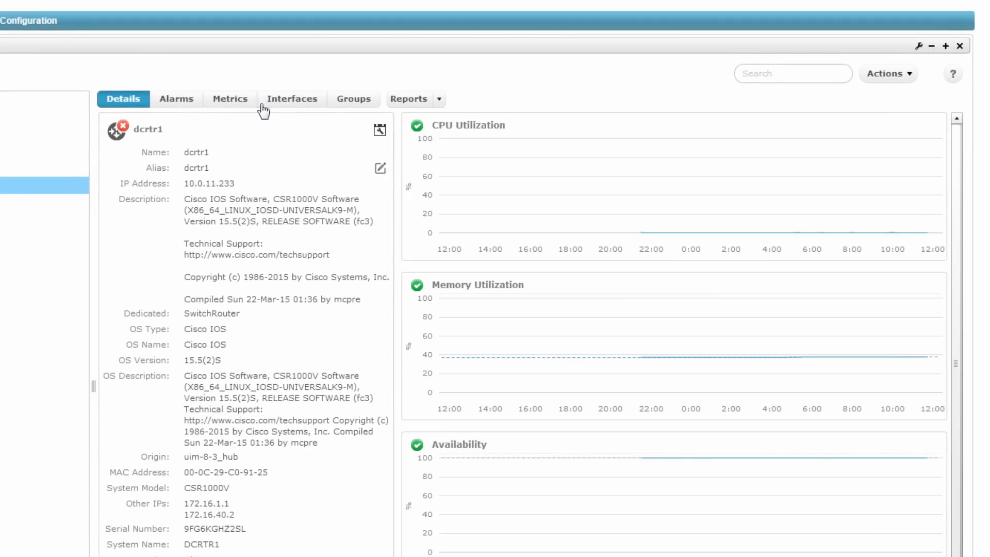
Open router dcrtr1's GigabitEthernet1 interface to show its utilization and protocol trend charts
click(291, 98)
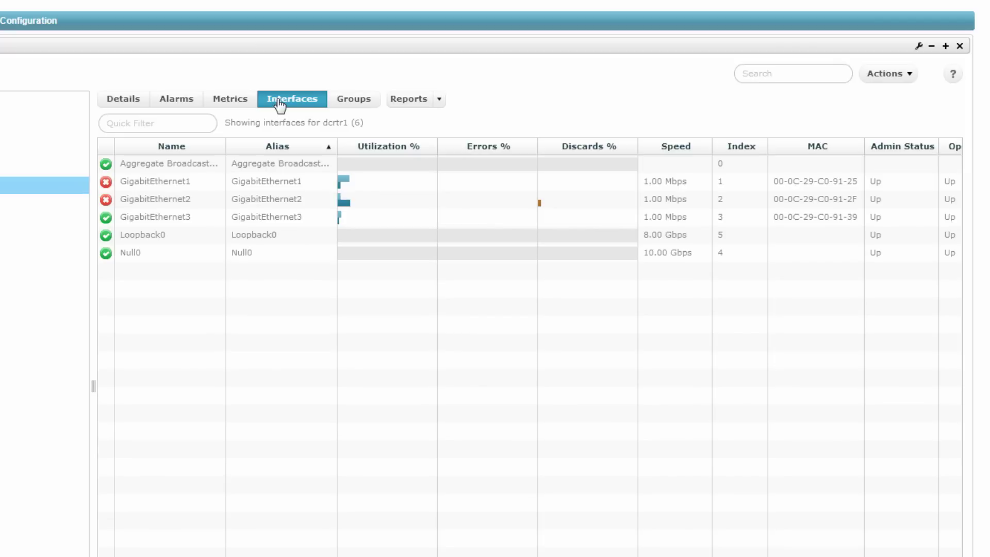
click(169, 181)
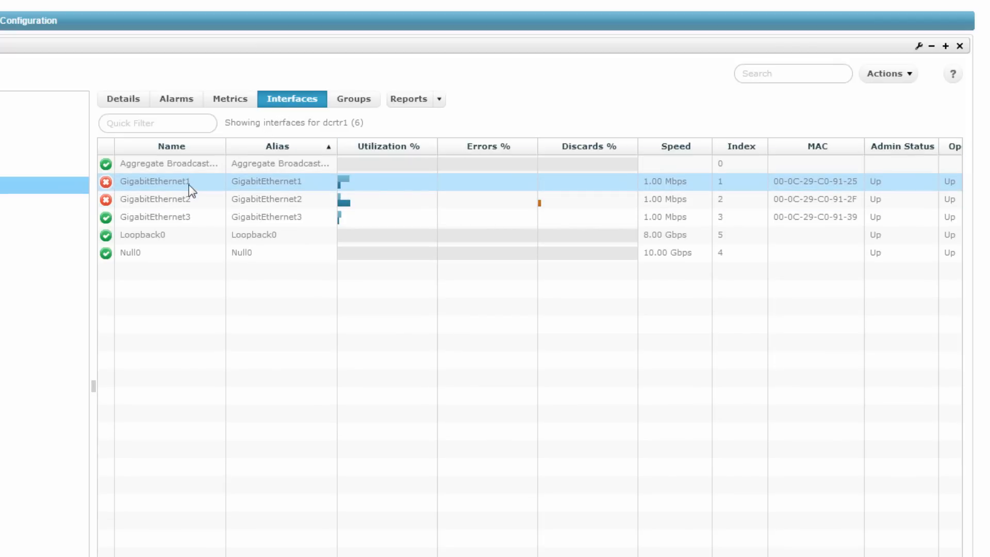
double_click(170, 181)
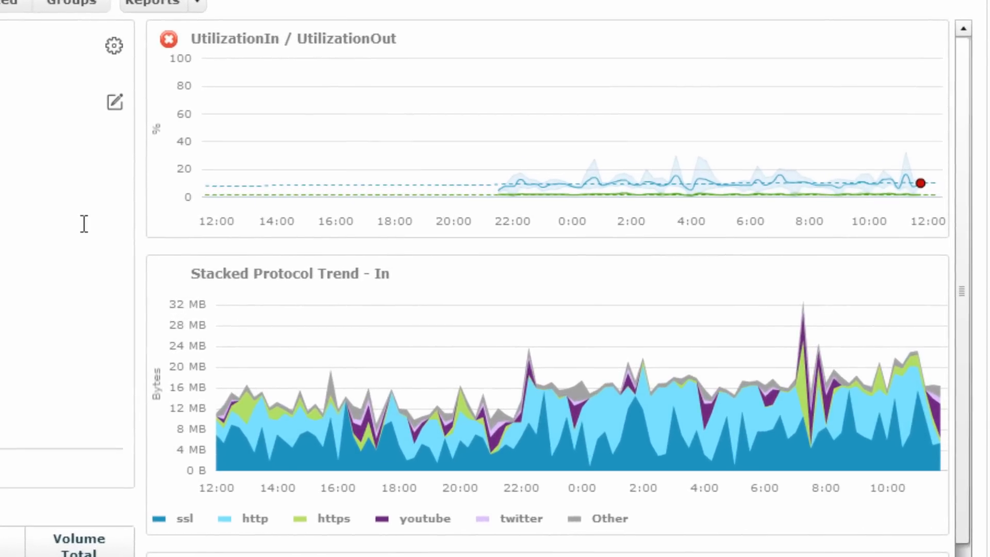
mouse_move(306, 329)
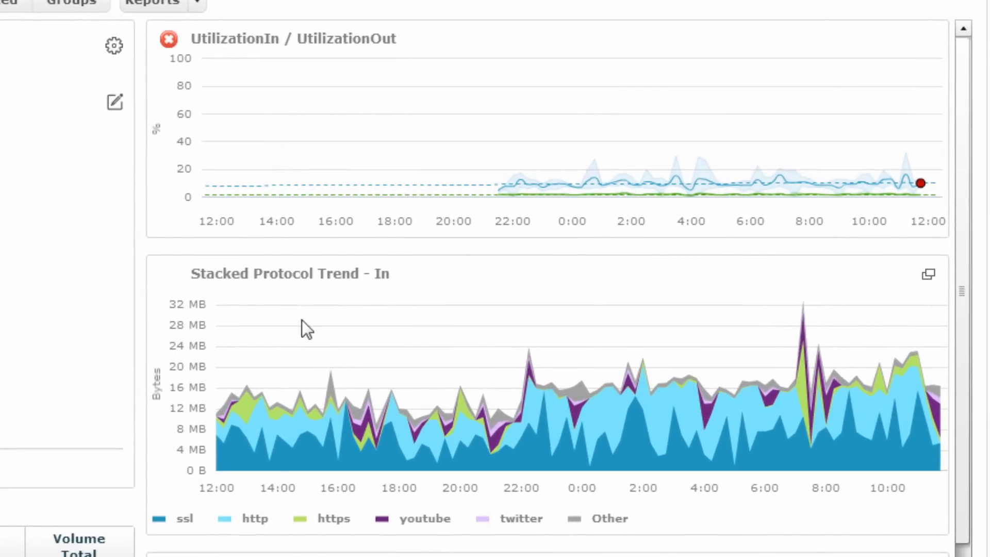
mouse_move(300, 397)
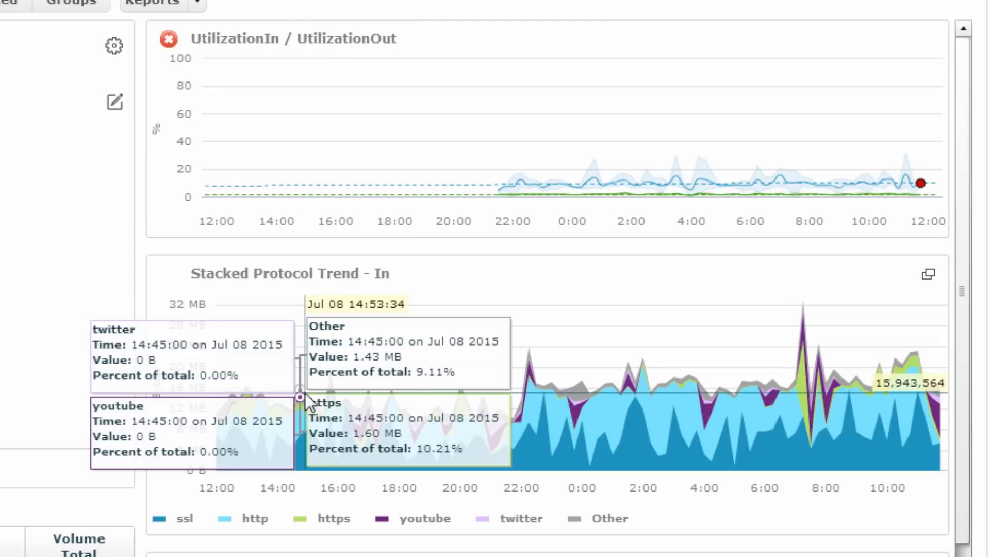
scroll(down, 3)
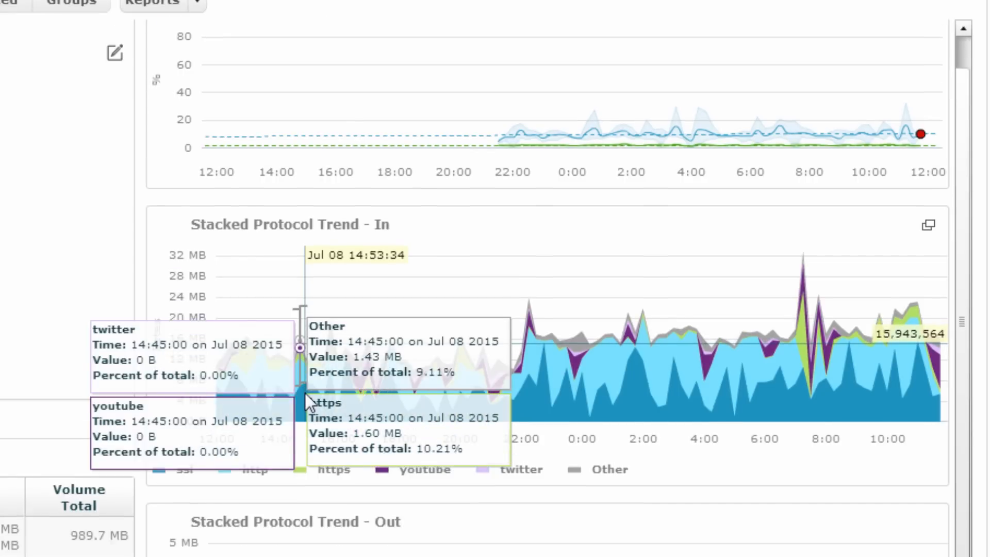
scroll(down, 3)
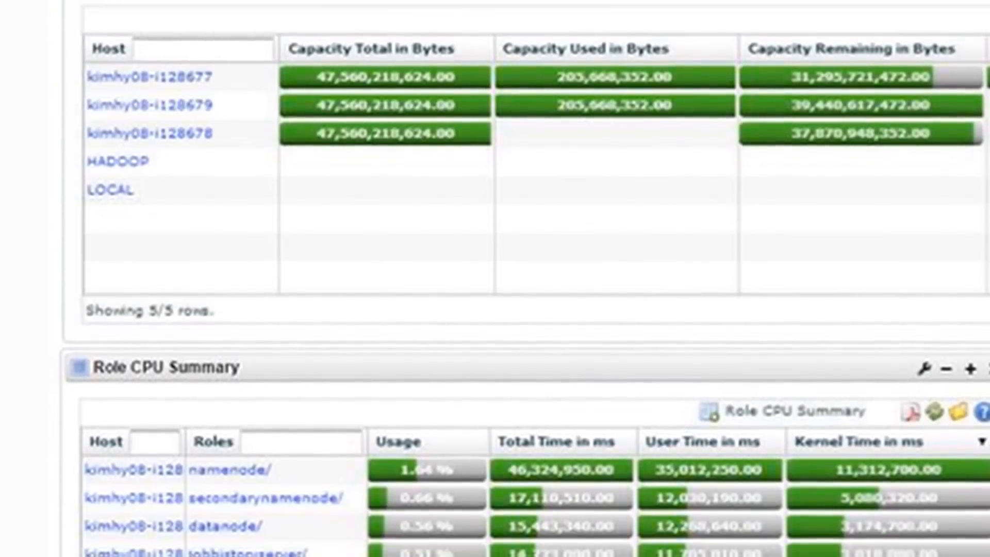
Scroll through the Hadoop list dashboard tables
scroll(down, 3)
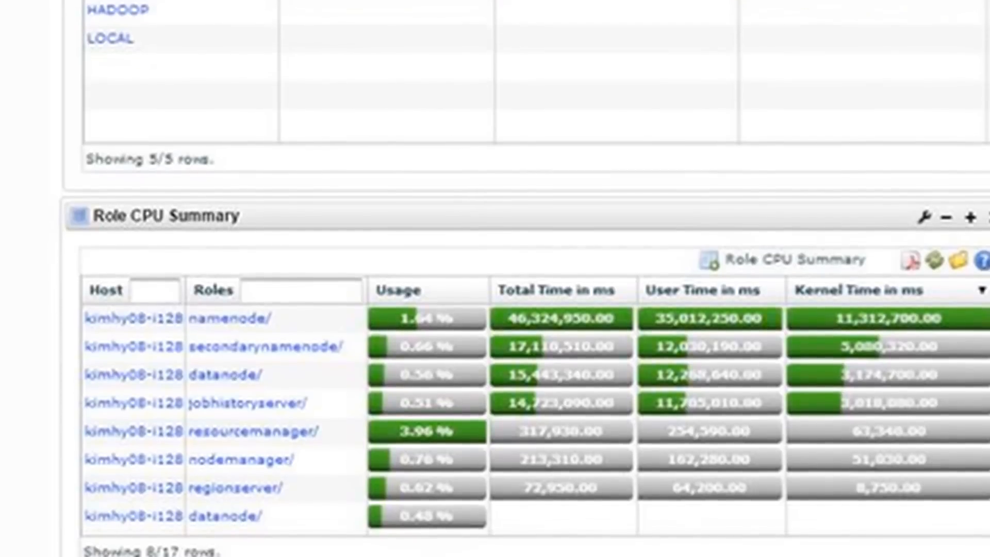
scroll(down, 3)
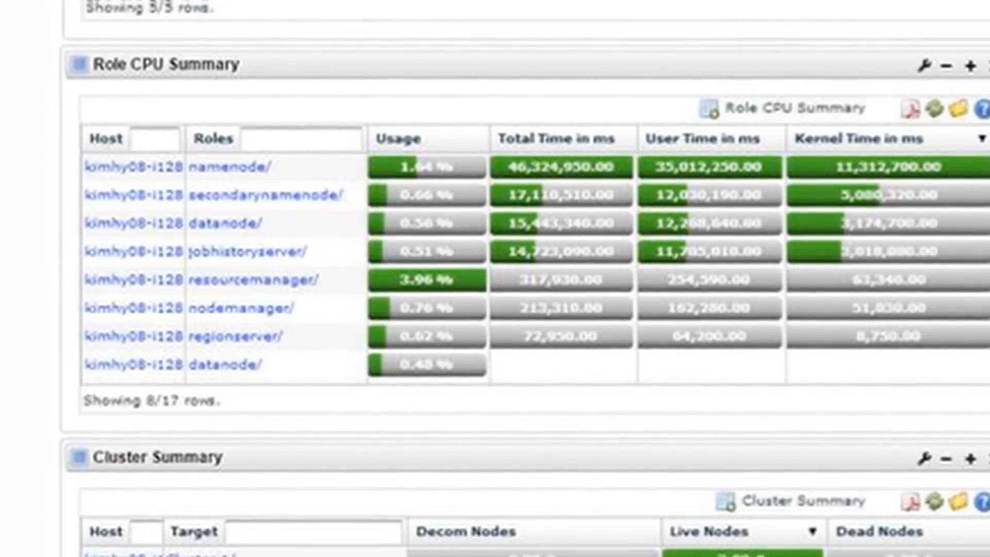
scroll(down, 3)
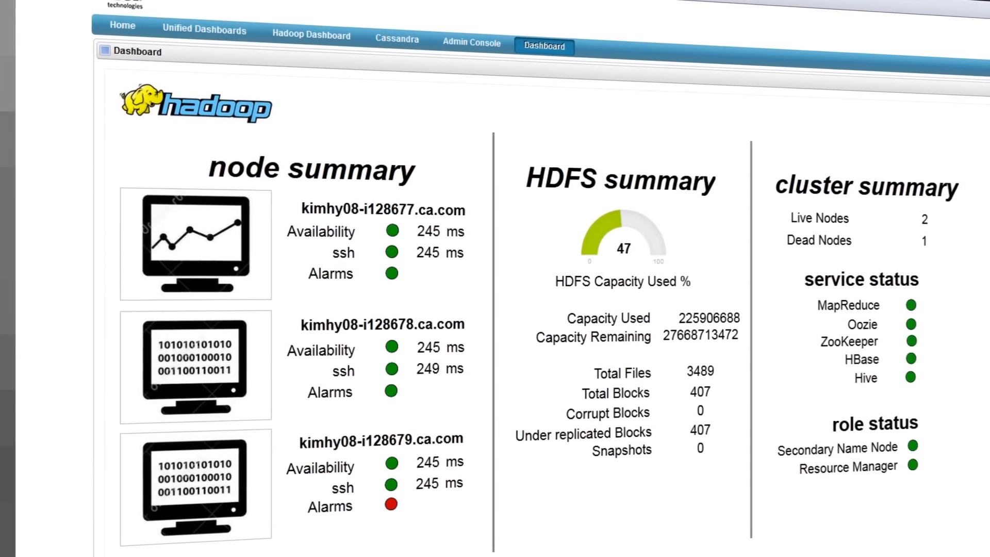
Scroll through the HDFS Capacity, Role CPU Summary and Host Summary portlets of HadoopDashboard2
scroll(down, 3)
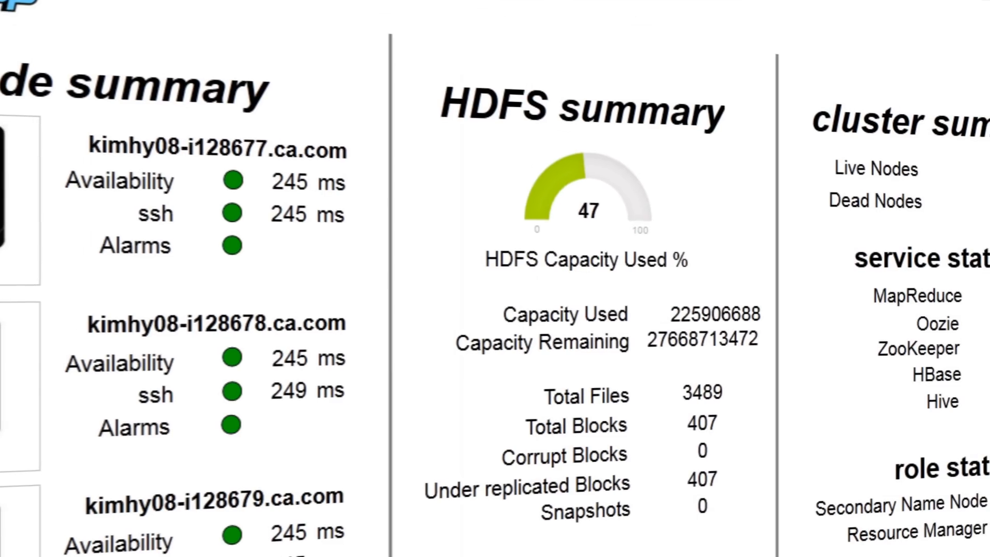
scroll(right, 3)
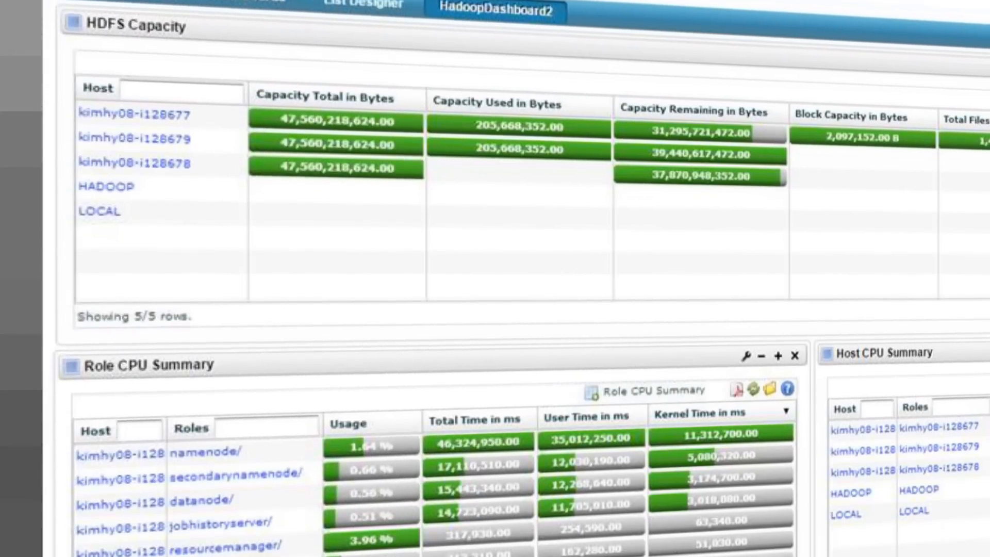
scroll(down, 3)
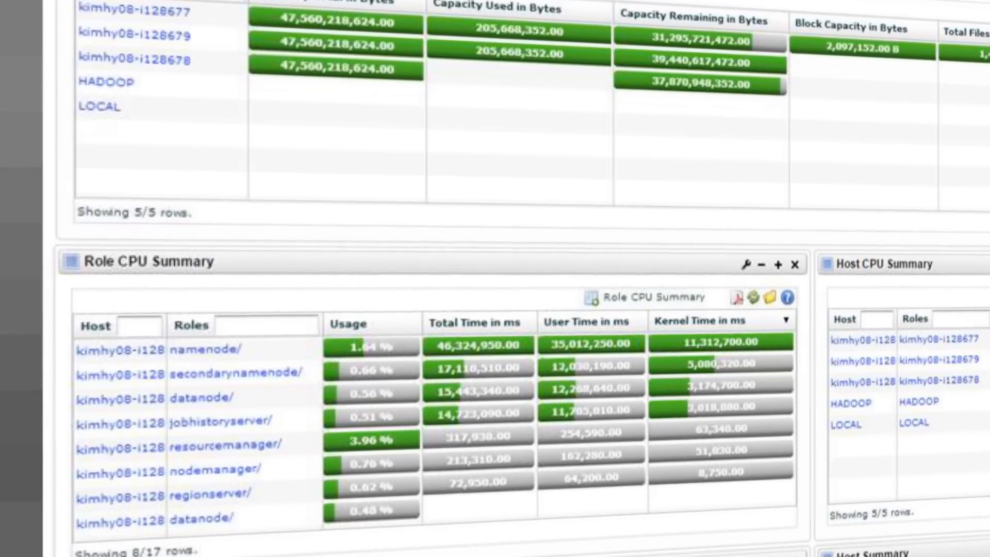
scroll(down, 3)
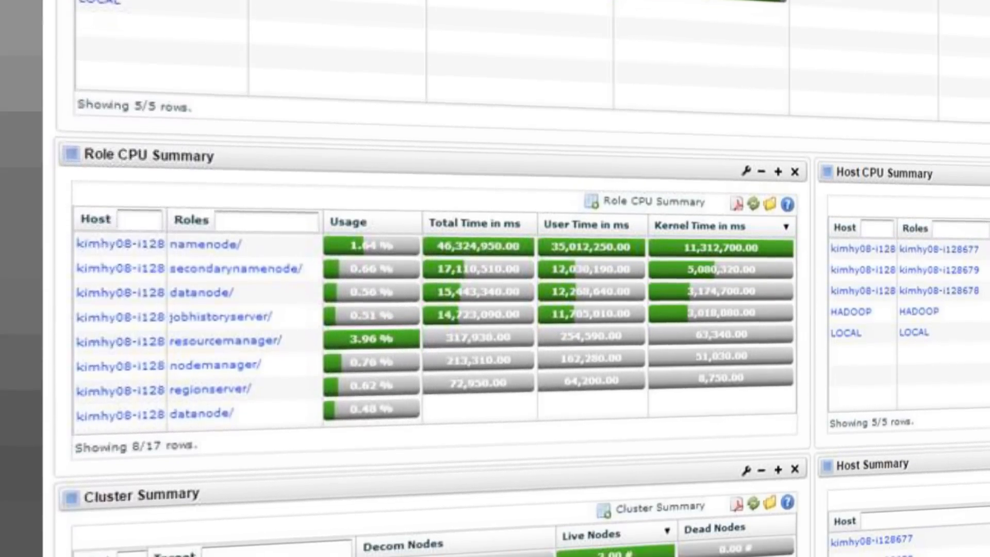
scroll(down, 3)
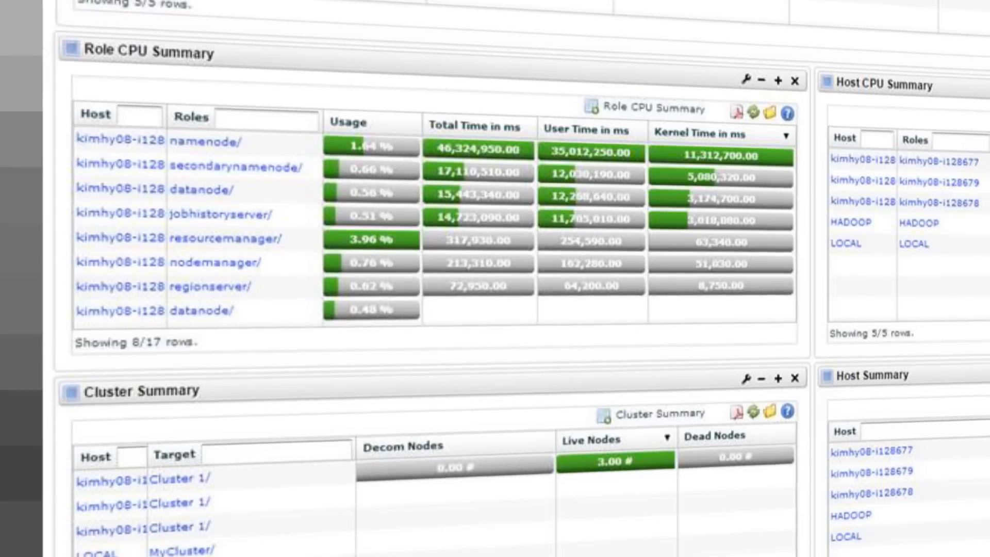
scroll(down, 3)
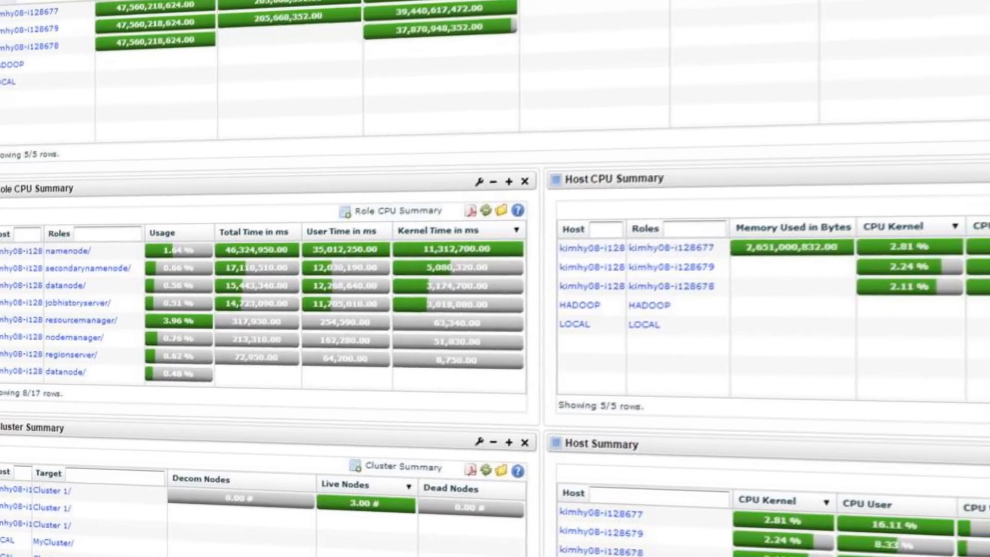
scroll(up, 3)
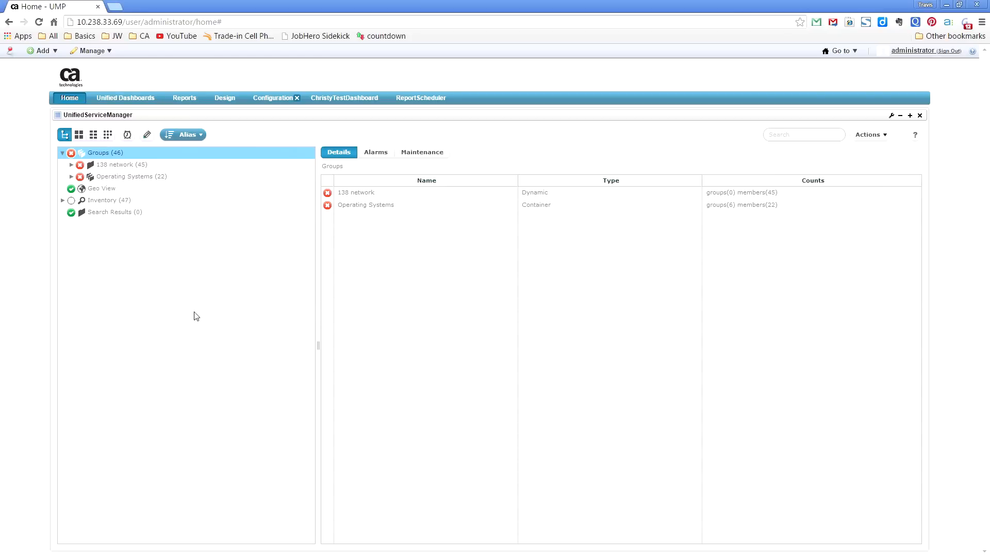
Open device junM7i-96.19 under Groups > Operating Systems > Juniper-JUNOS
click(62, 177)
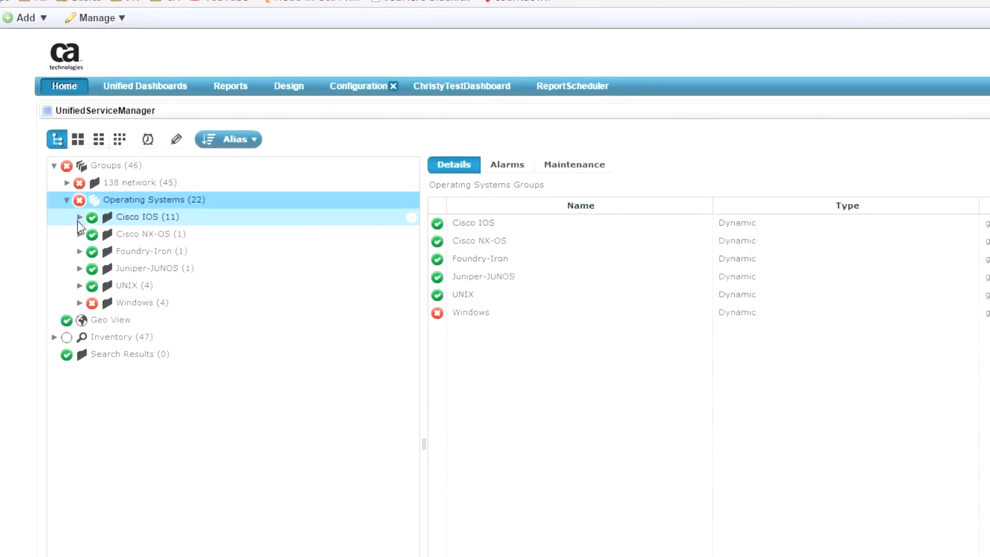
click(80, 268)
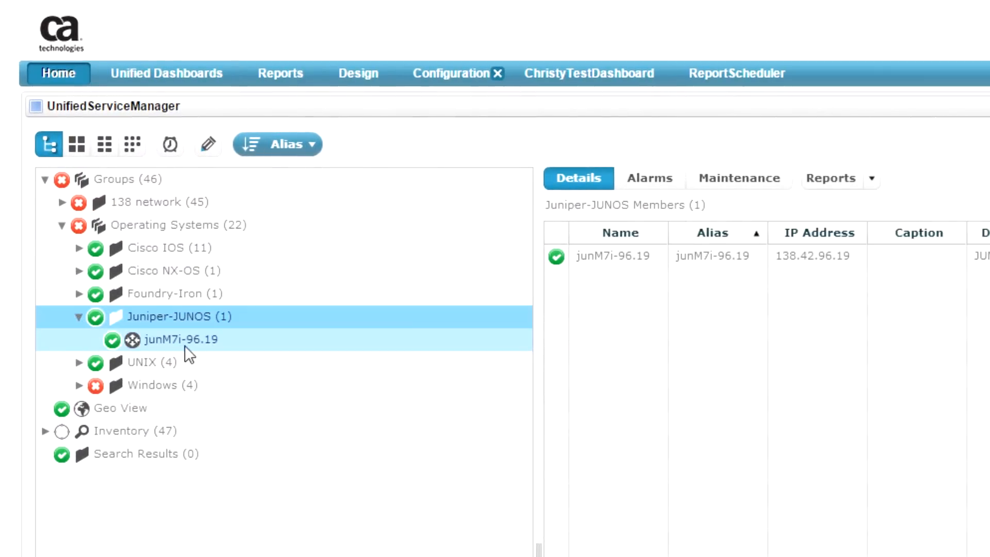
double_click(181, 339)
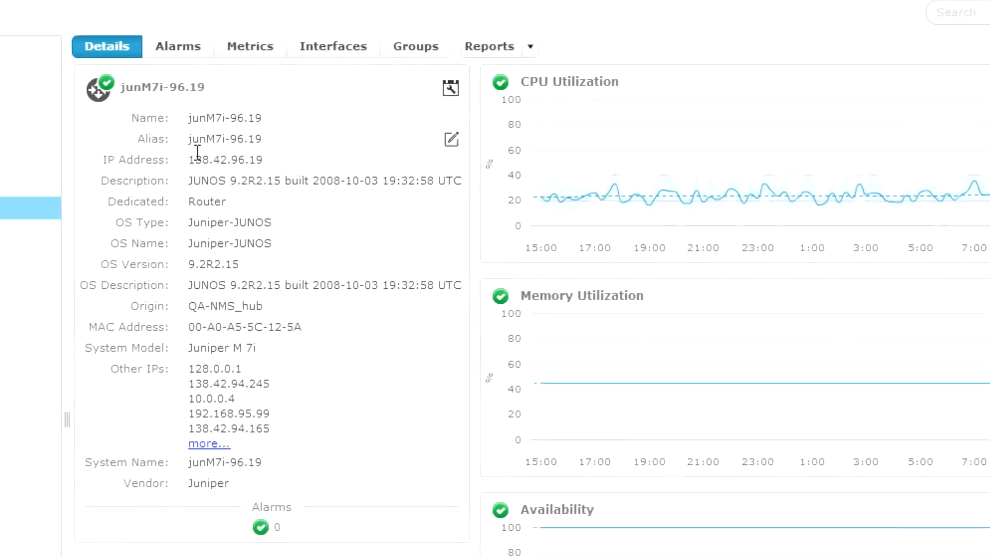
Set the device alias to 'Juniper switch - North building' and confirm it
click(451, 138)
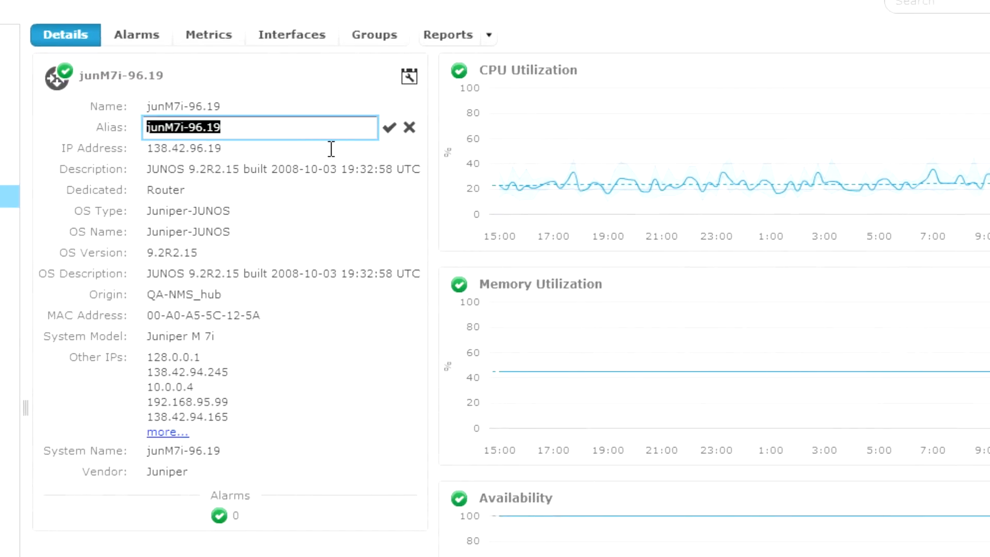
text(Juniper)
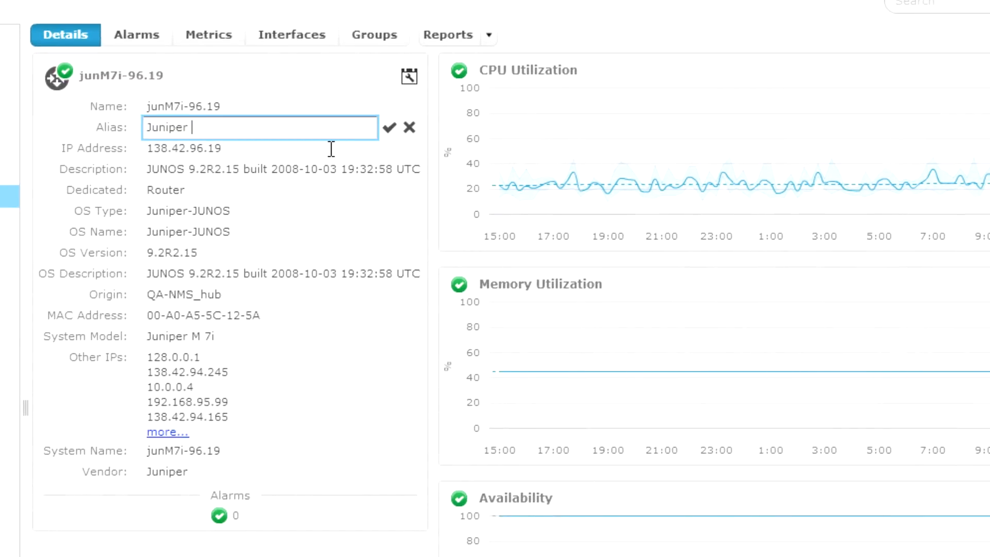
text(switch - North)
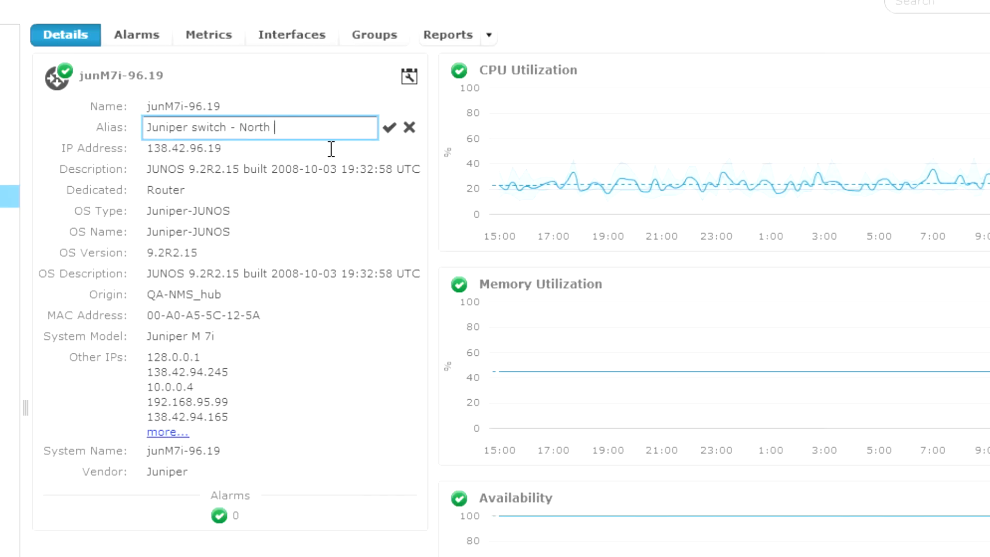
text(building)
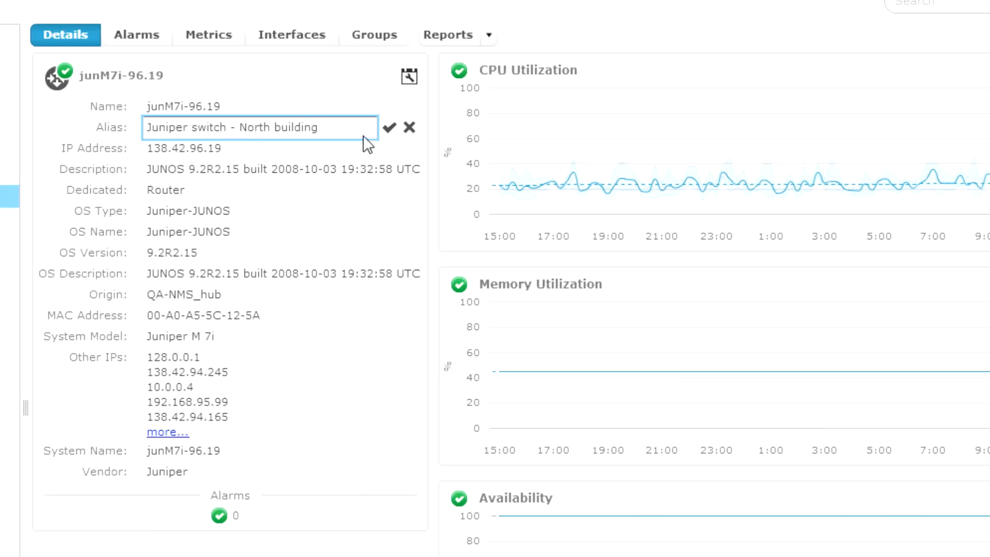
click(388, 127)
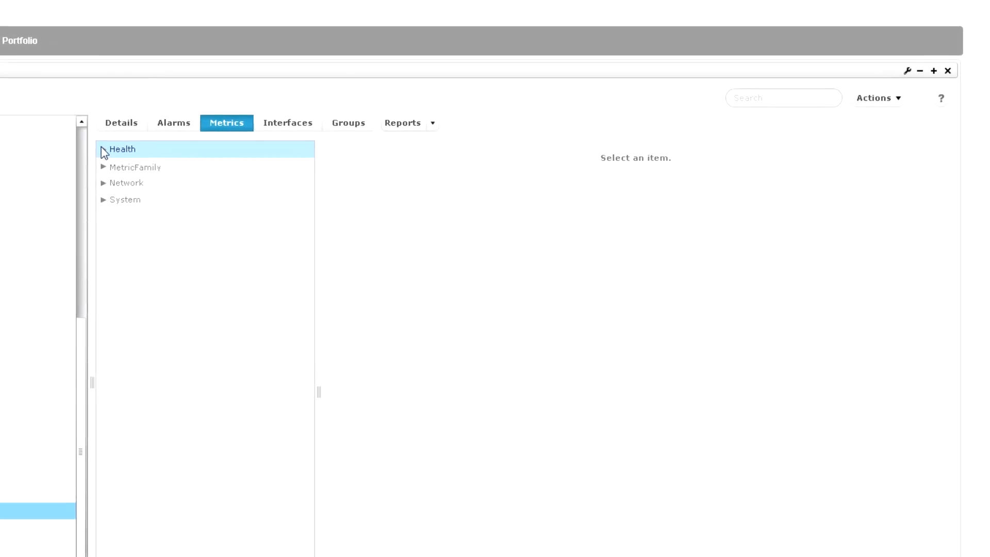
Expand the Health metrics category to reveal Health Index for ny-wan
click(121, 149)
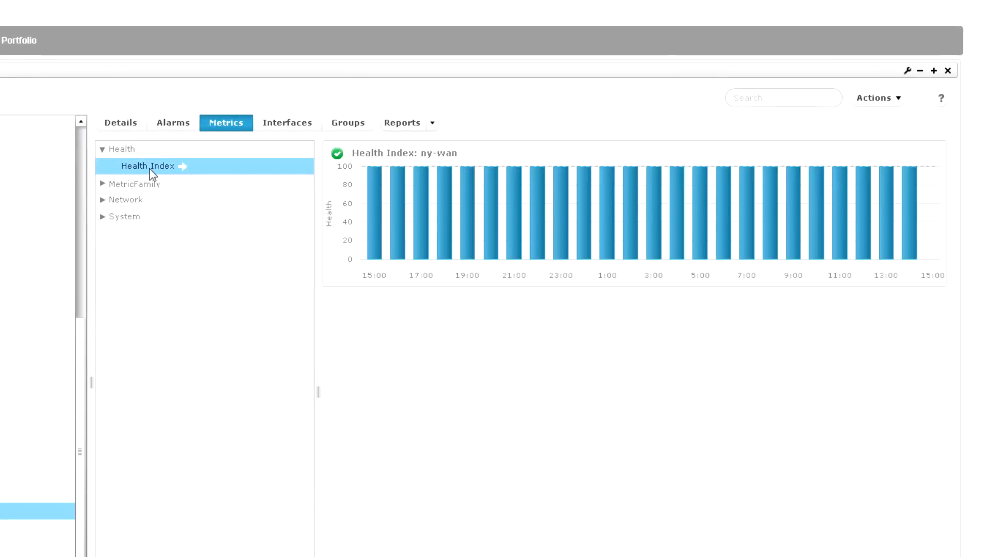
mouse_move(360, 276)
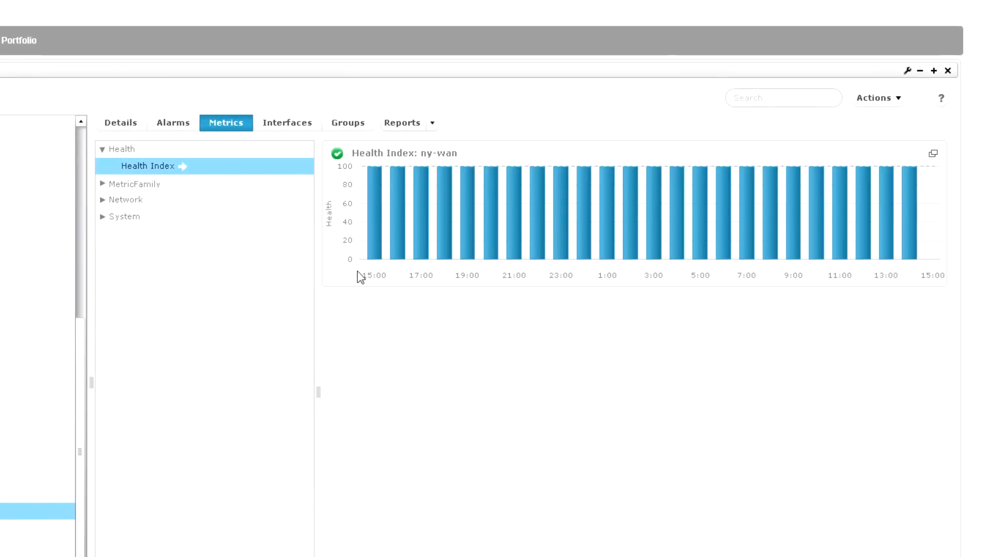